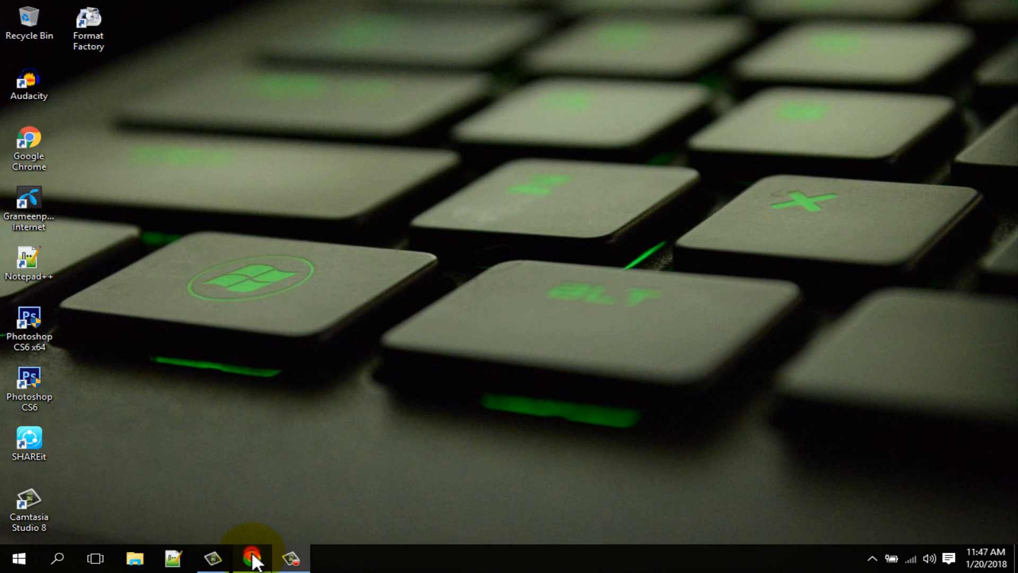
Launch Chrome and open the Extensions page through the main menu's More tools.
left_click(252, 558)
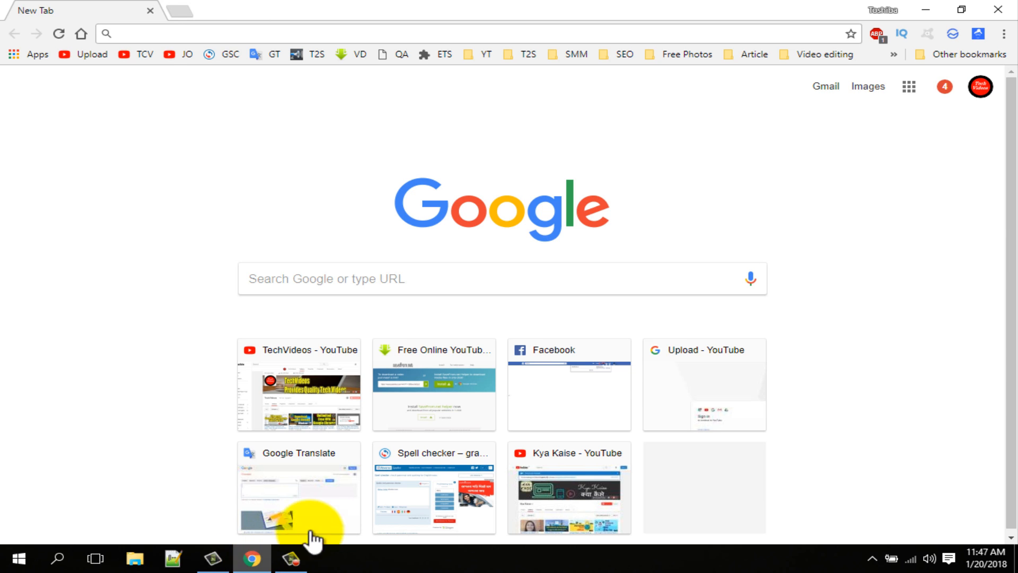
left_click(1003, 34)
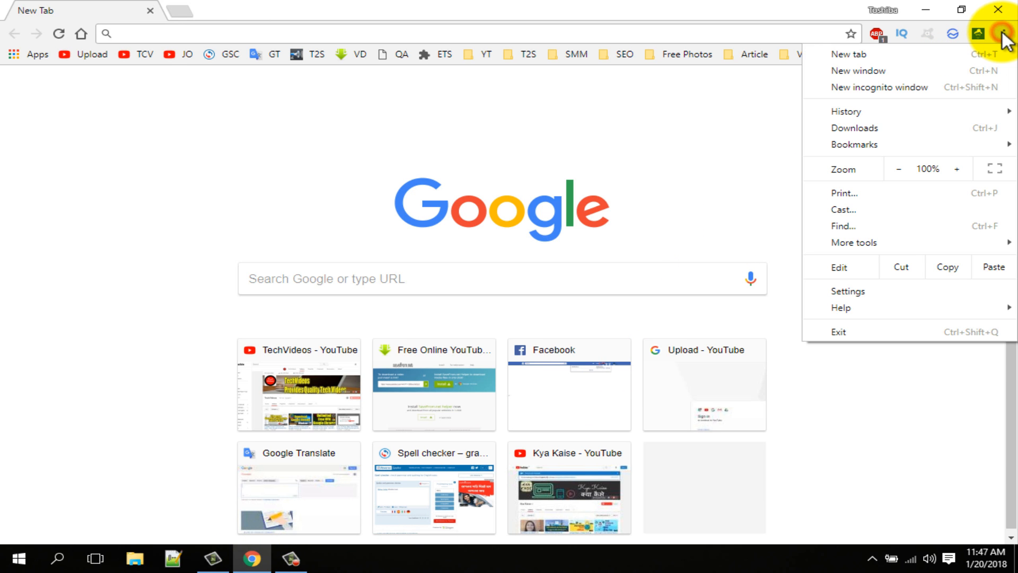
mouse_move(859, 70)
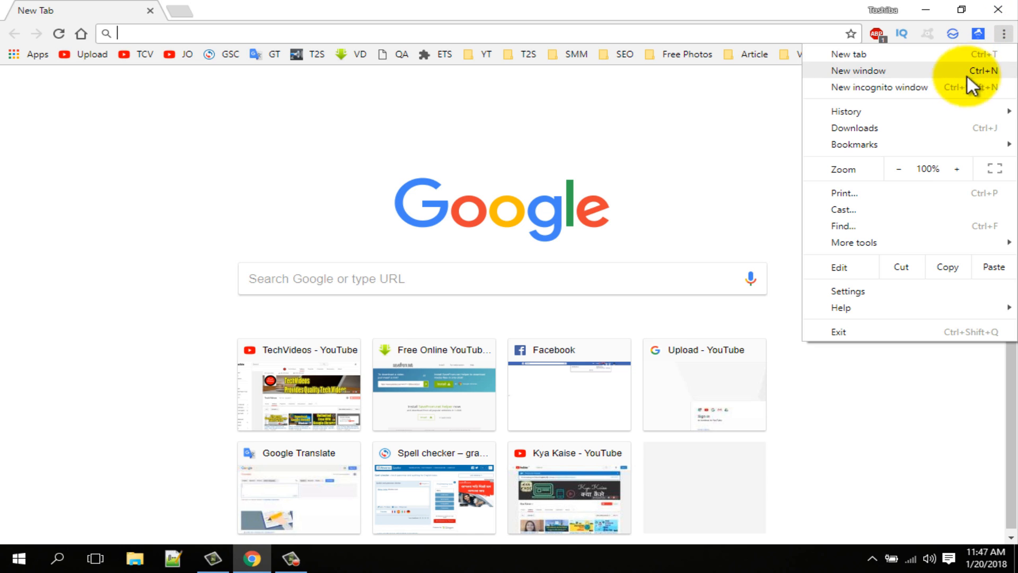
mouse_move(853, 242)
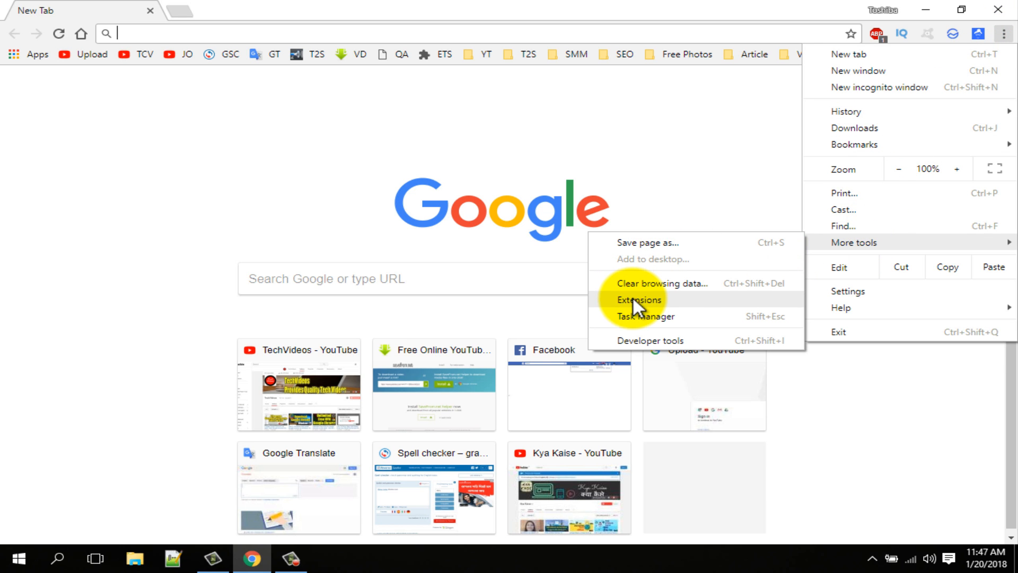
left_click(637, 299)
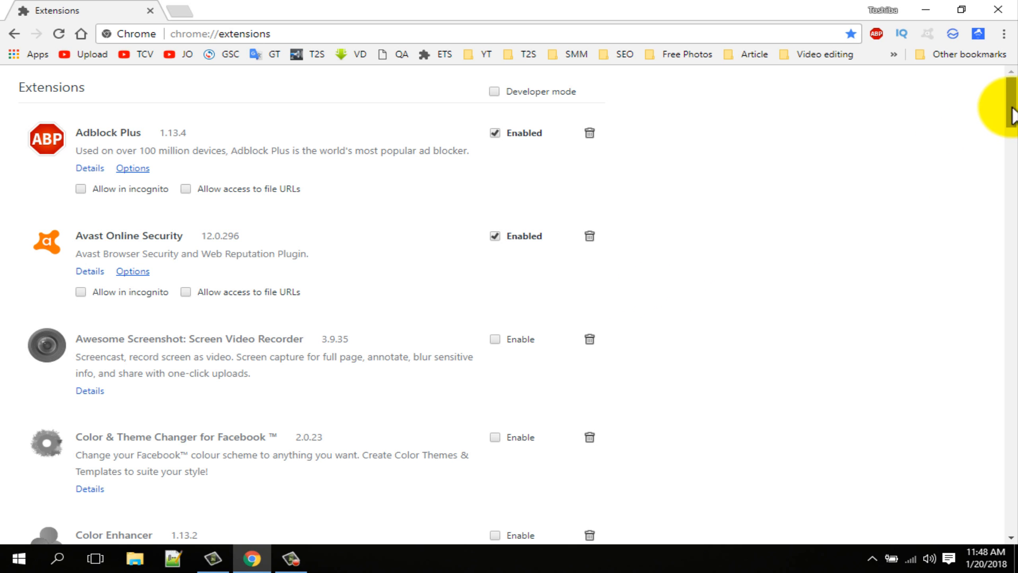
Scroll down the Extensions page and open 'Get more extensions' in the Web Store.
scroll("down", 3)
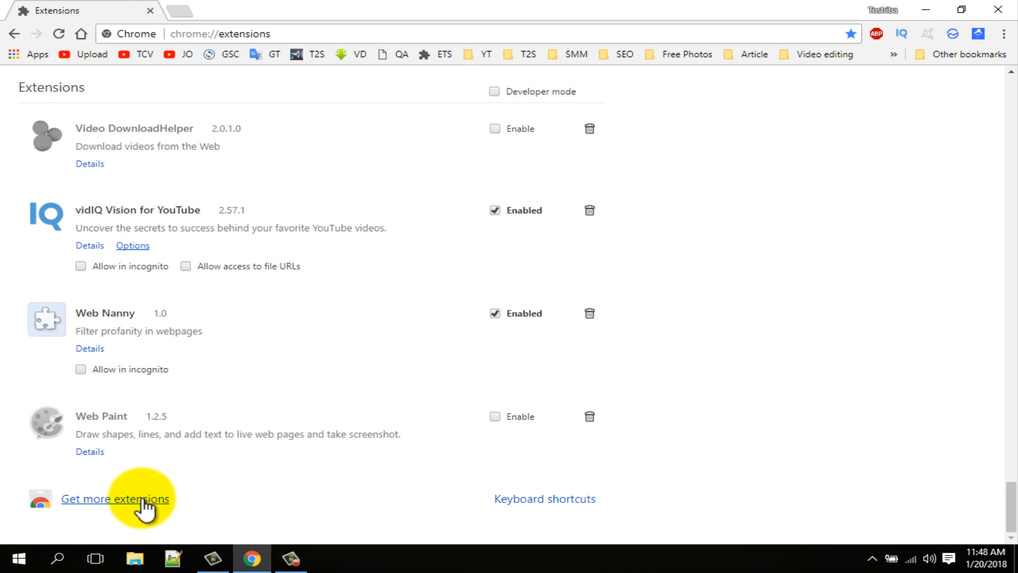
left_click(115, 498)
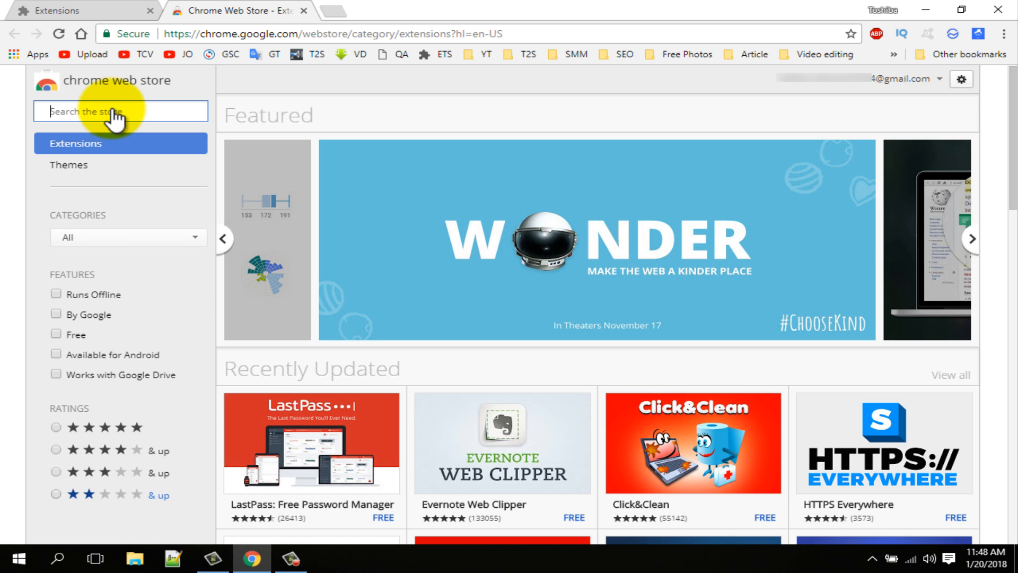
Search the store for 'block site' and open the Block Site: Website Blocker for Chrome™ result.
left_click(120, 111)
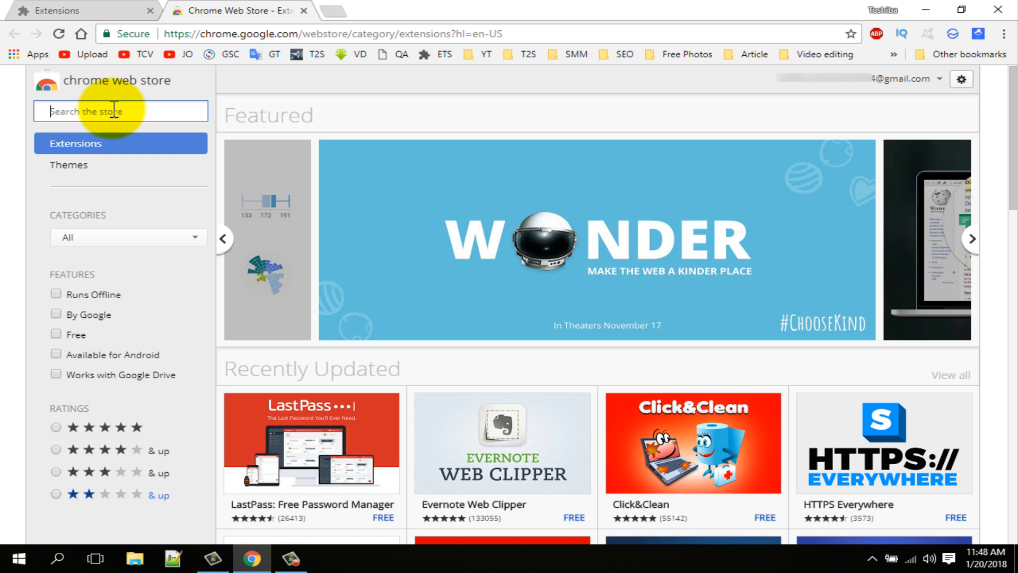
type("block site")
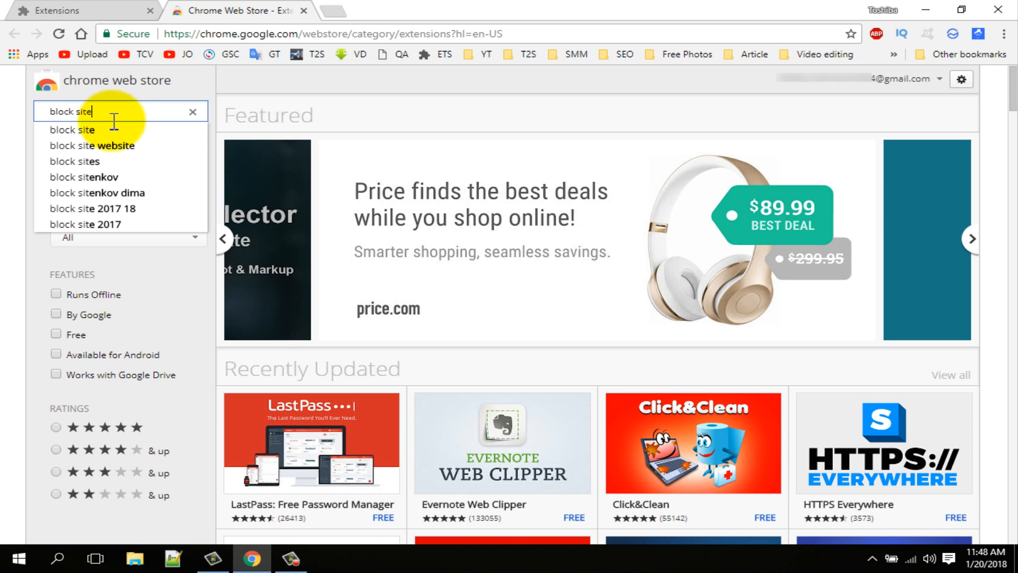
key("Enter")
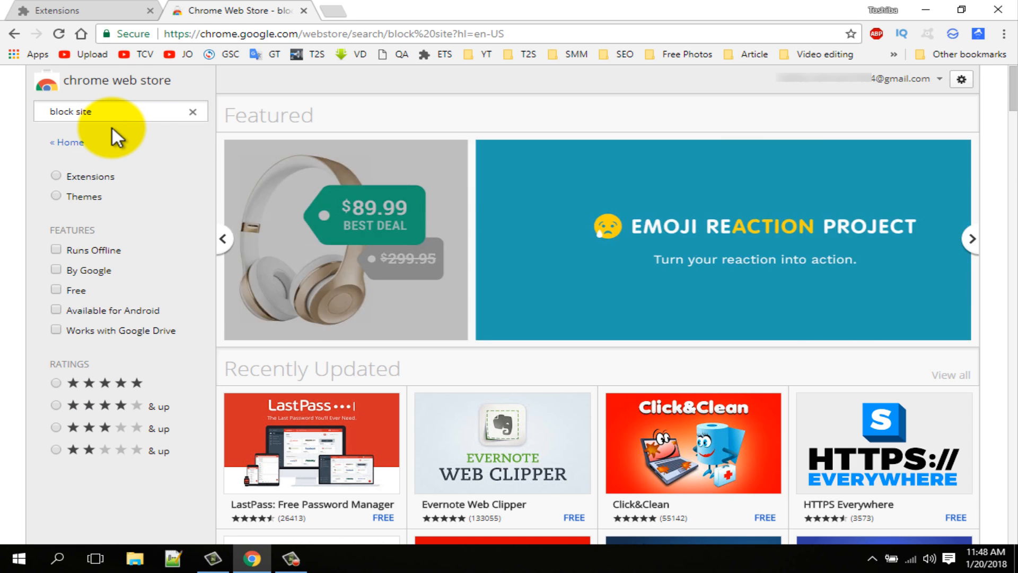
key("Enter")
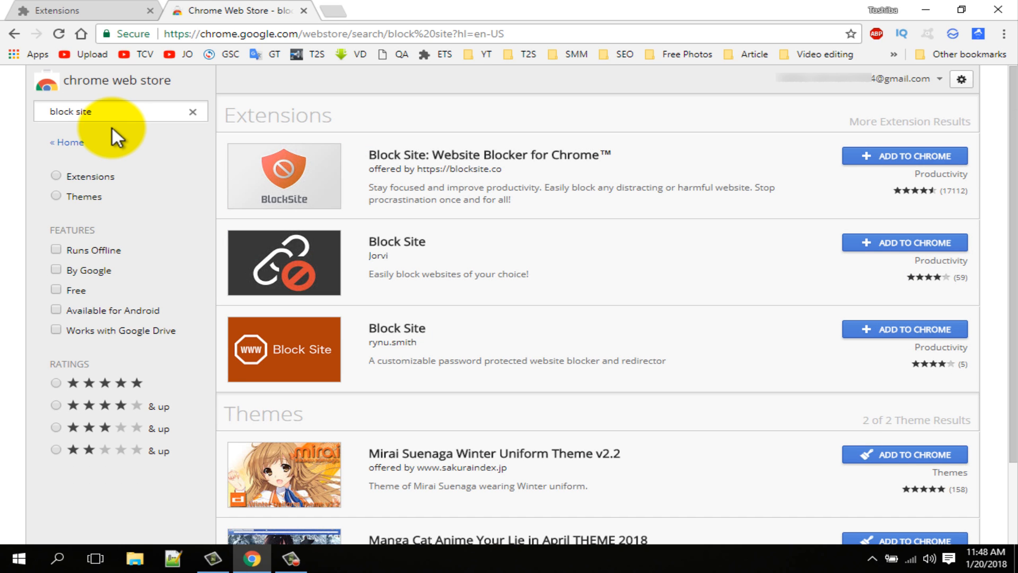
mouse_move(403, 150)
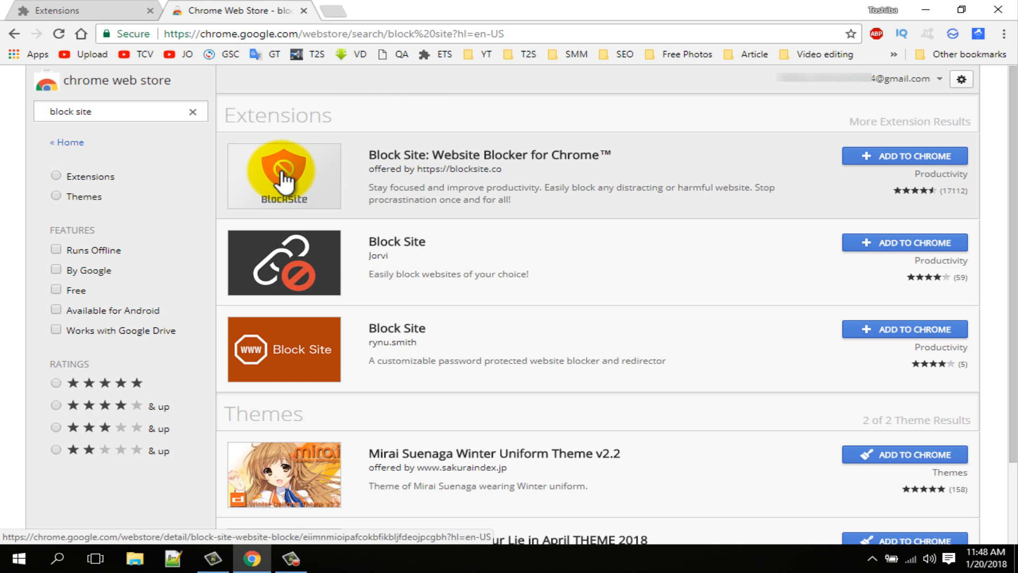
left_click(416, 164)
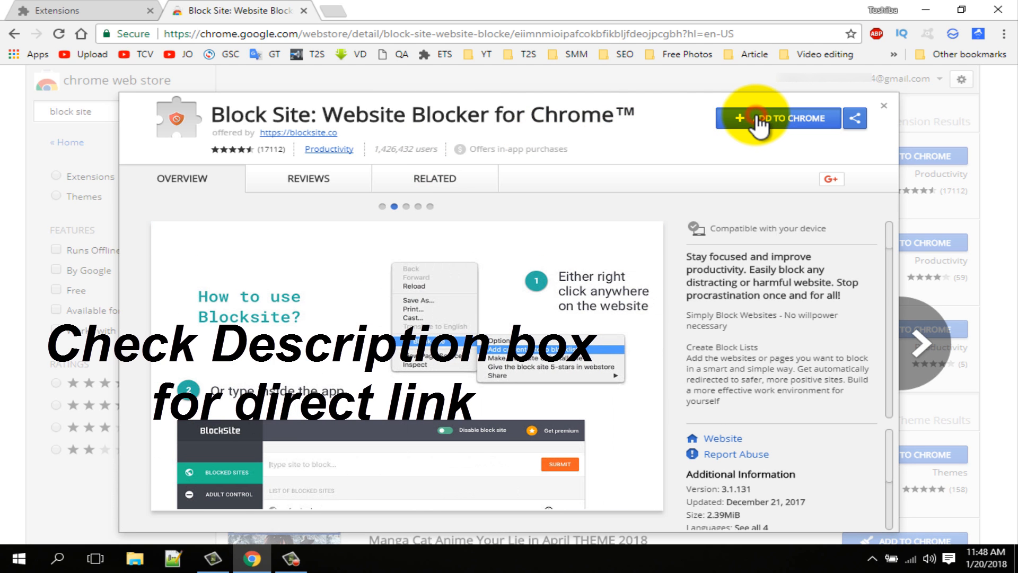
Add Block Site to Chrome and confirm 'Add extension' in the popup.
left_click(783, 118)
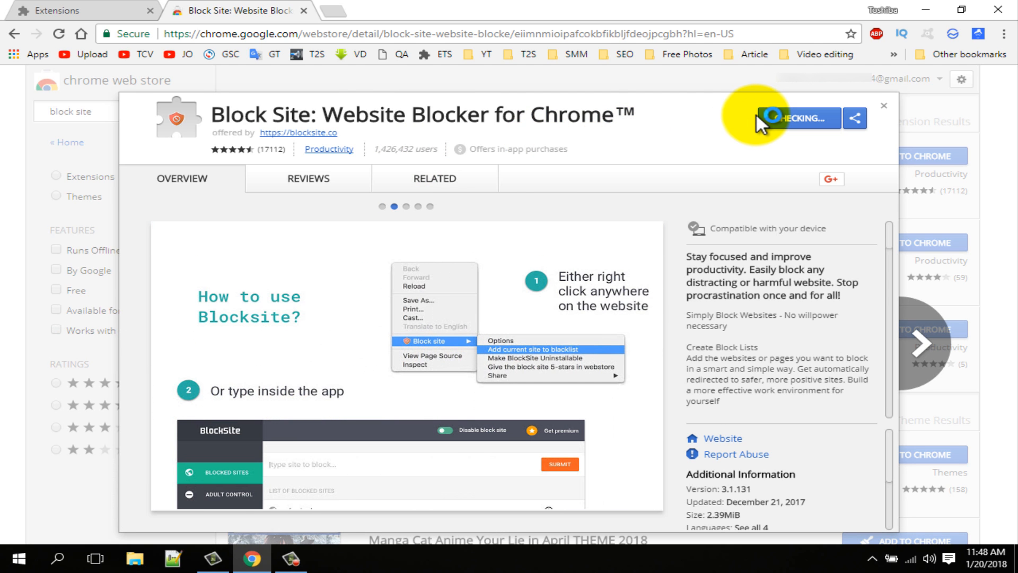
left_click(798, 118)
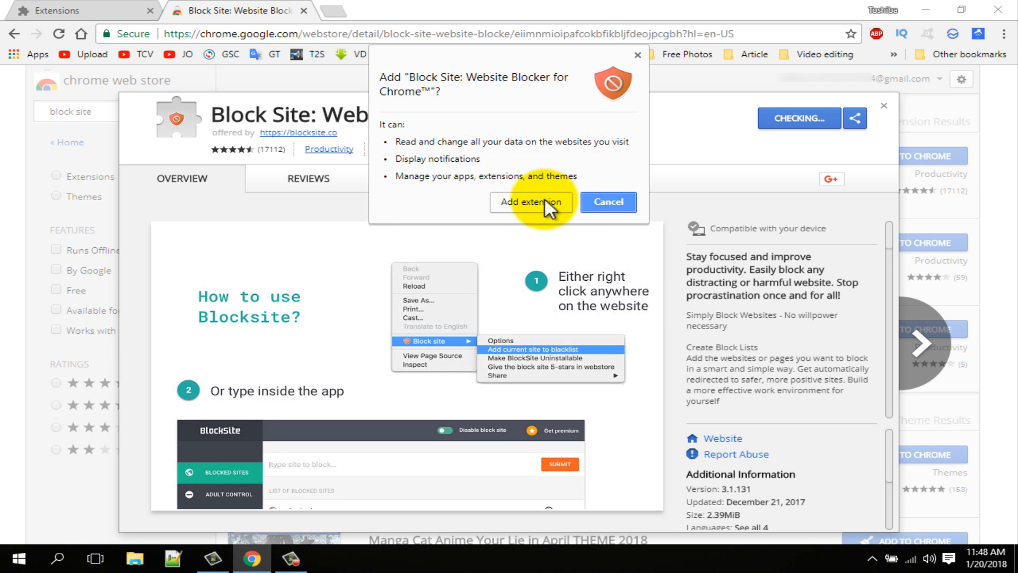
left_click(530, 202)
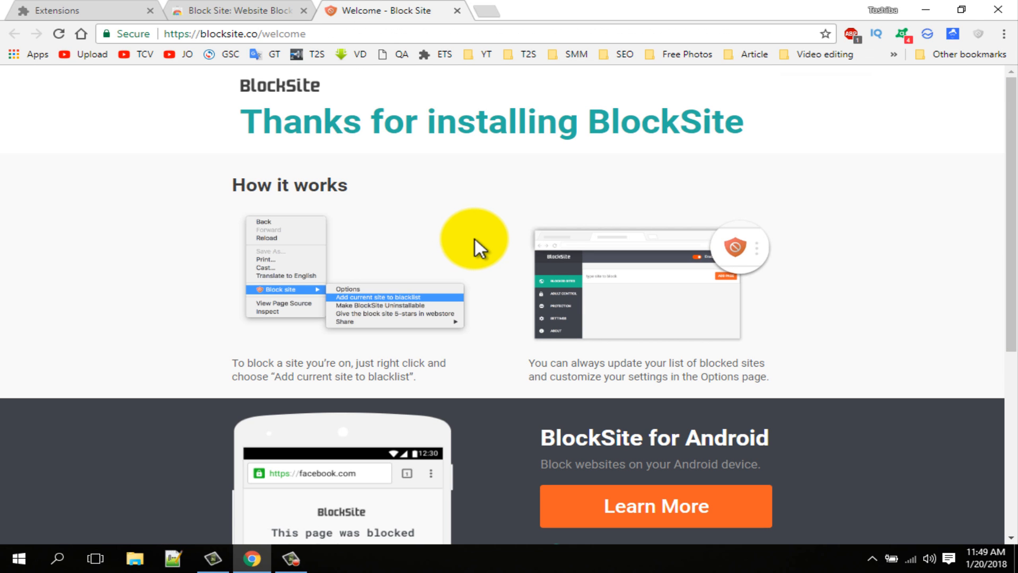
mouse_move(978, 34)
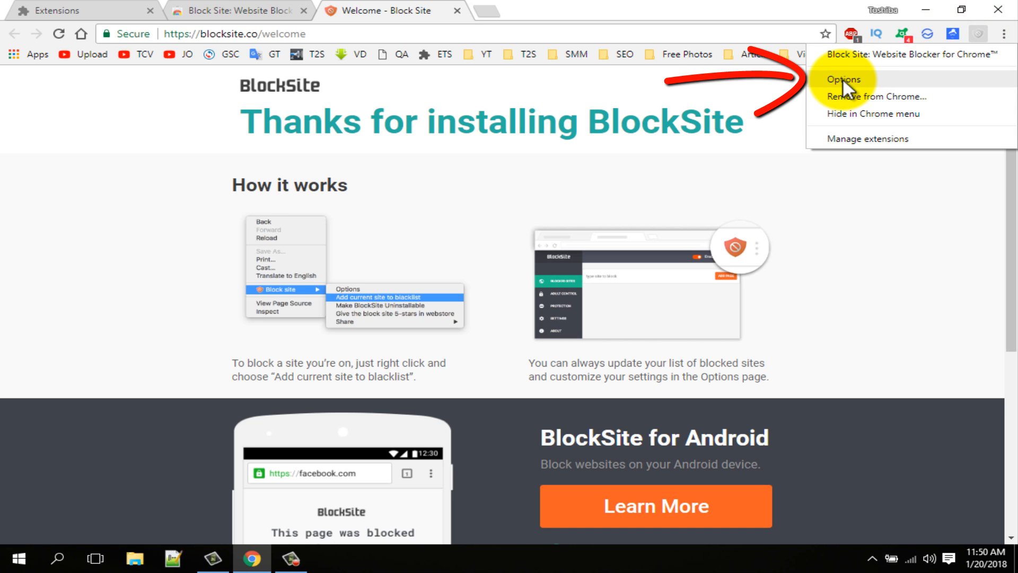
Choose Options from the BlockSite toolbar icon.
left_click(843, 79)
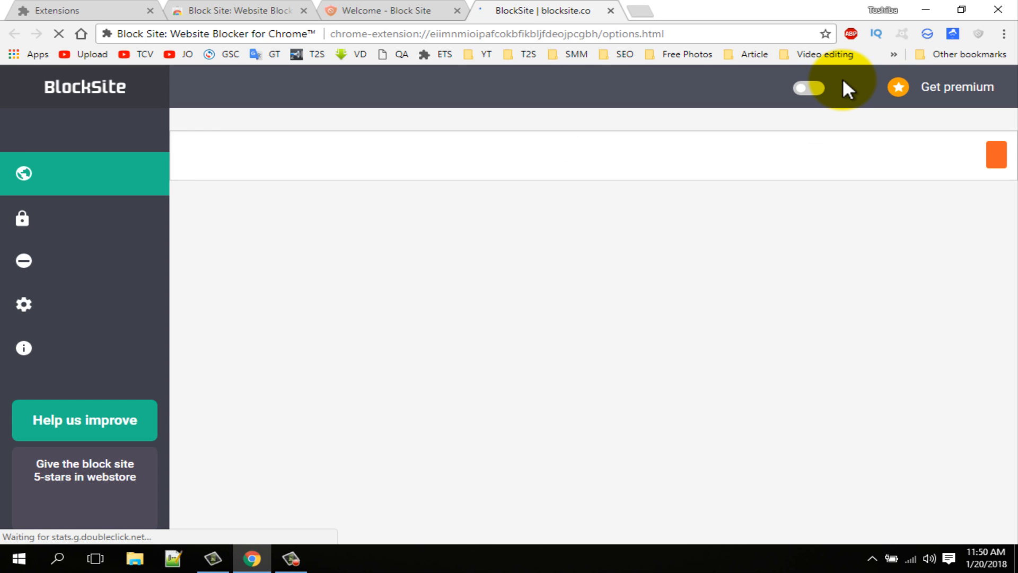
Enter facebook.com in the 'type site to block' field and add it with ADD PAGE.
left_click(807, 88)
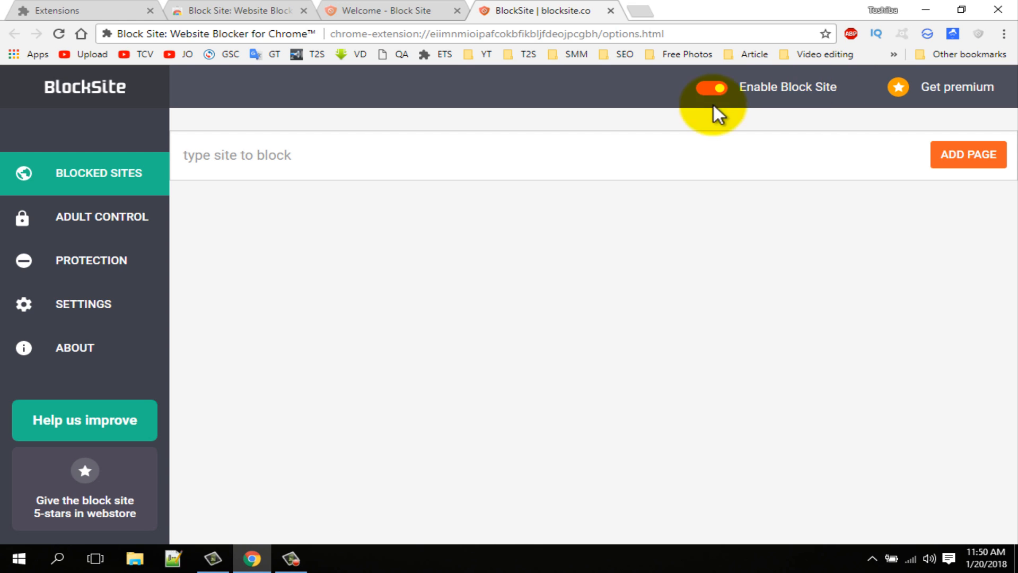
left_click(221, 155)
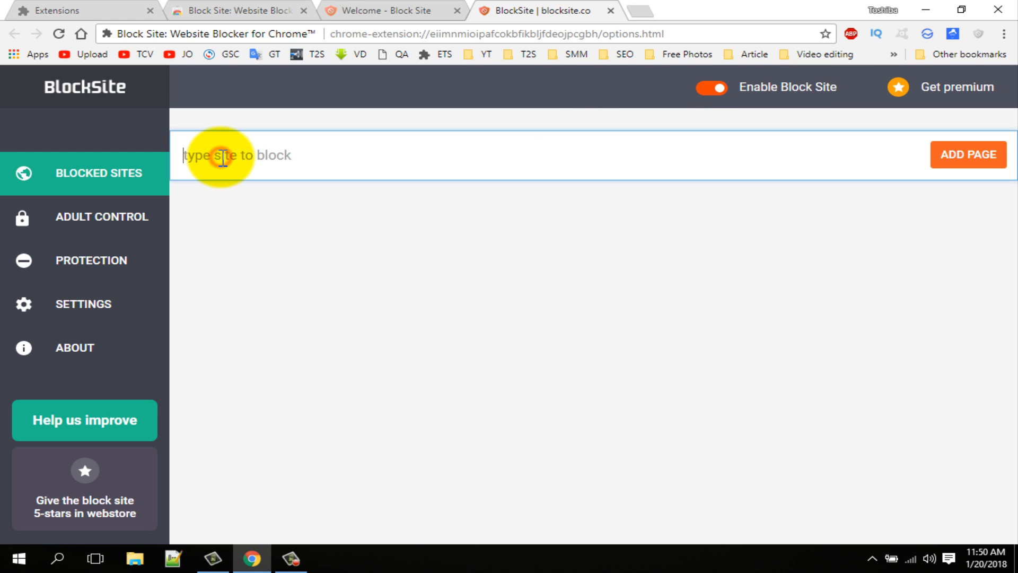
left_click(223, 155)
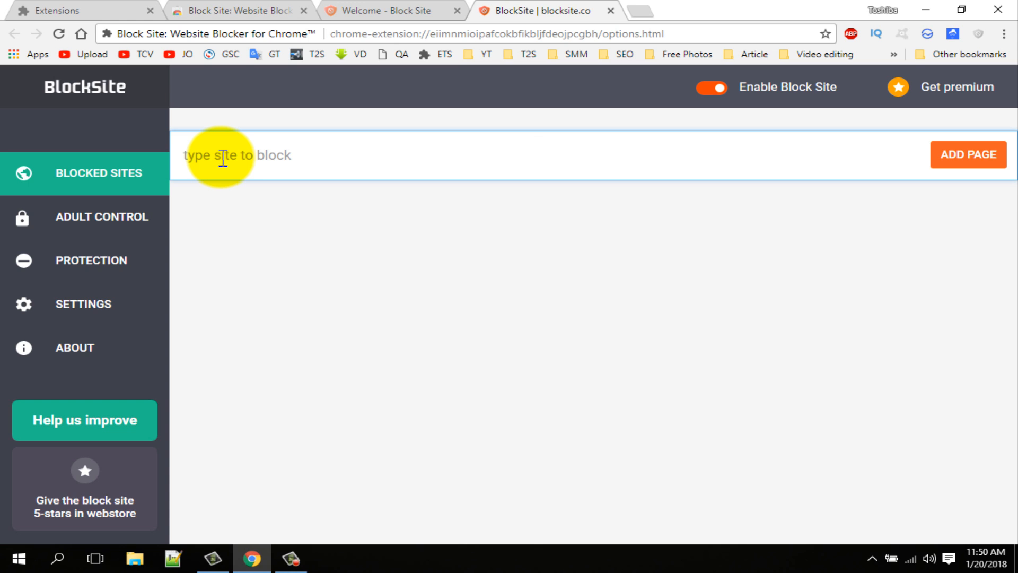
type("faq")
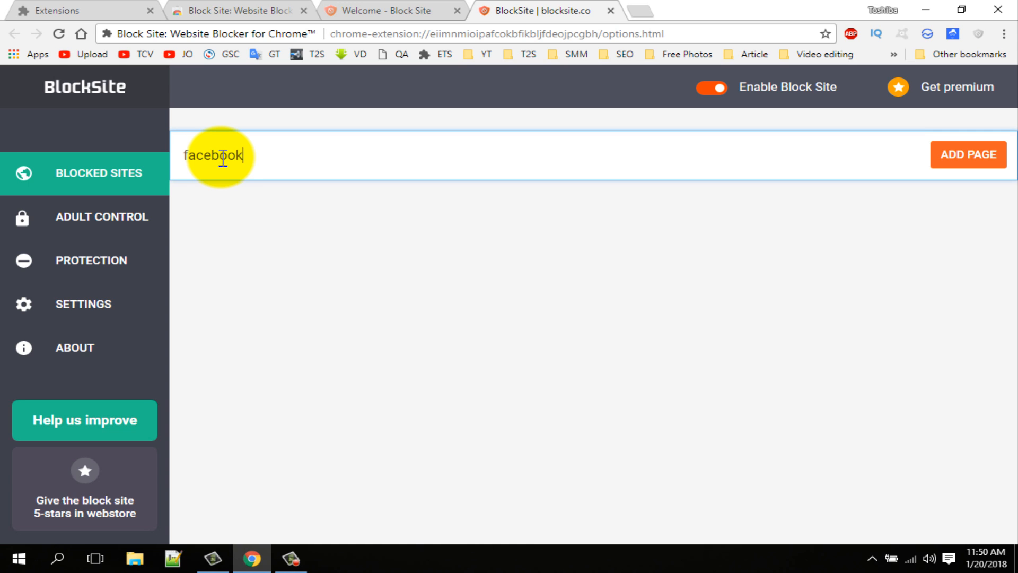
type(".com")
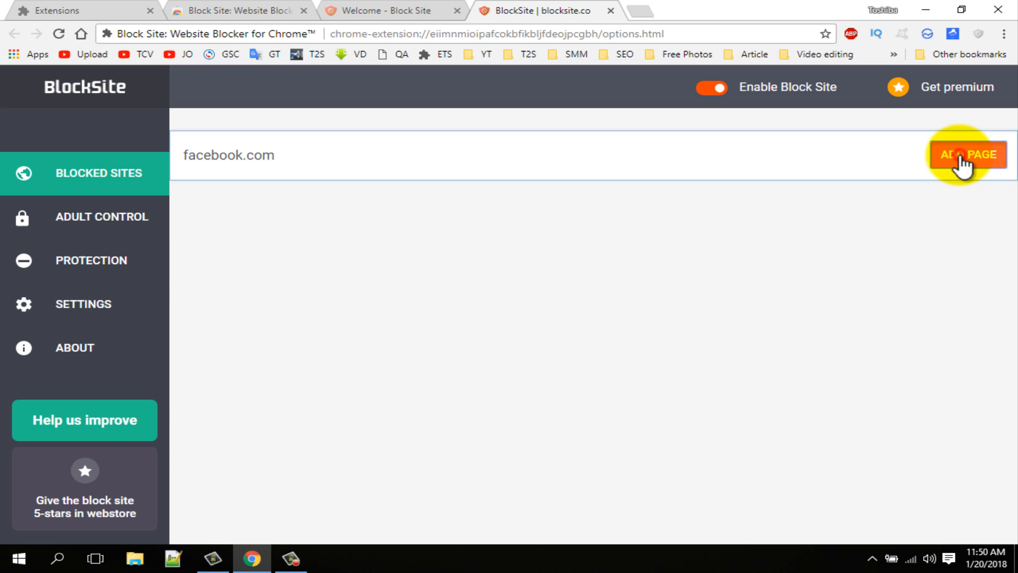
left_click(969, 154)
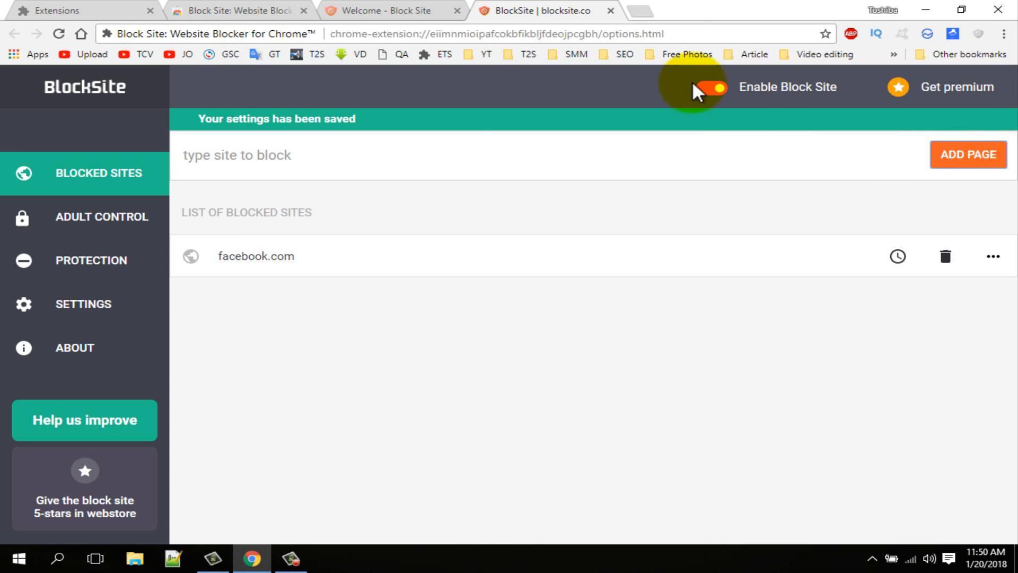
Visit facebook.com in a new tab to see BlockSite's blocked-page notice.
left_click(649, 11)
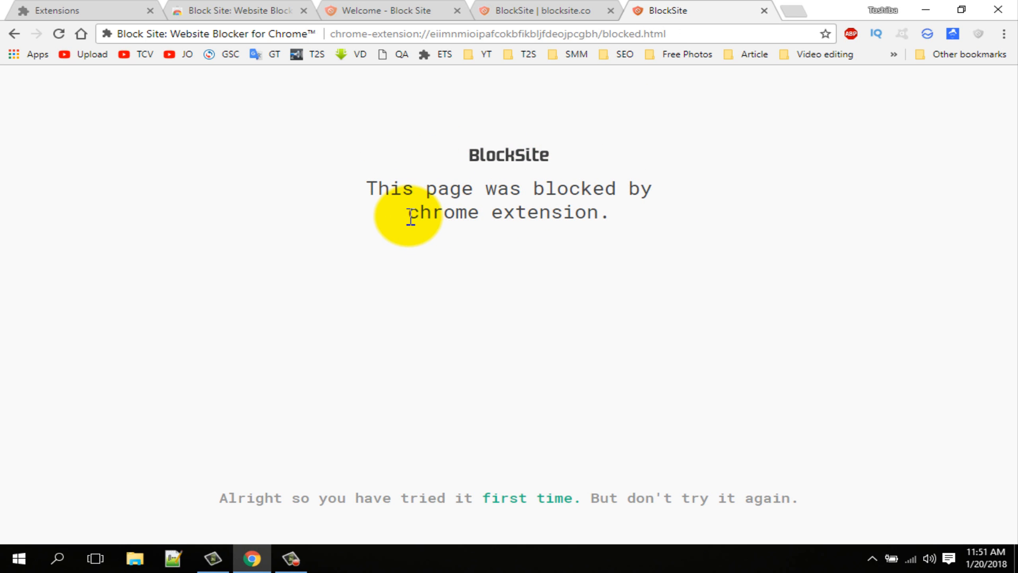
left_click(532, 11)
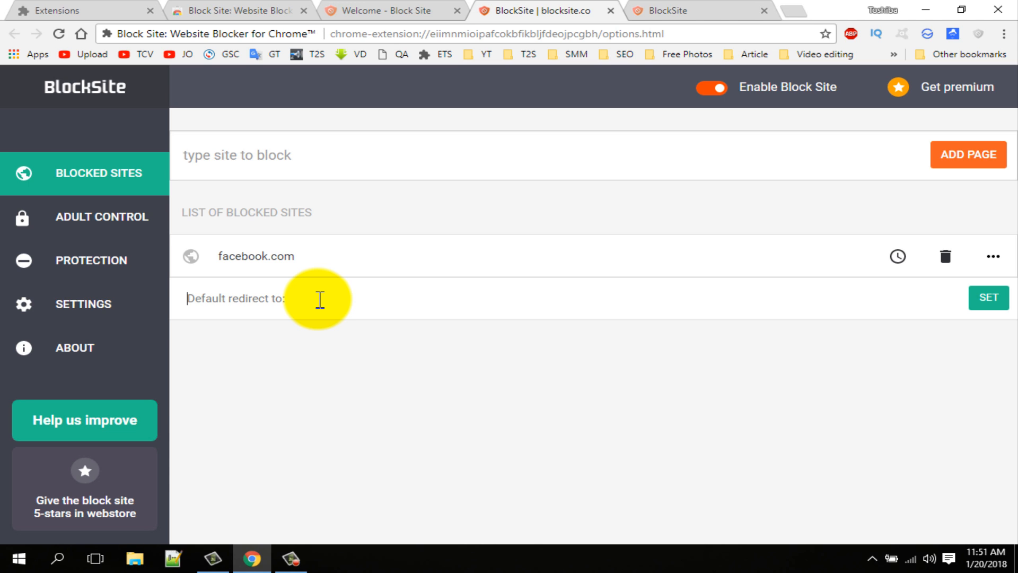
Set twitter.com as the blocked-site redirect and test it with free.facebook.com.
type("twitter.c")
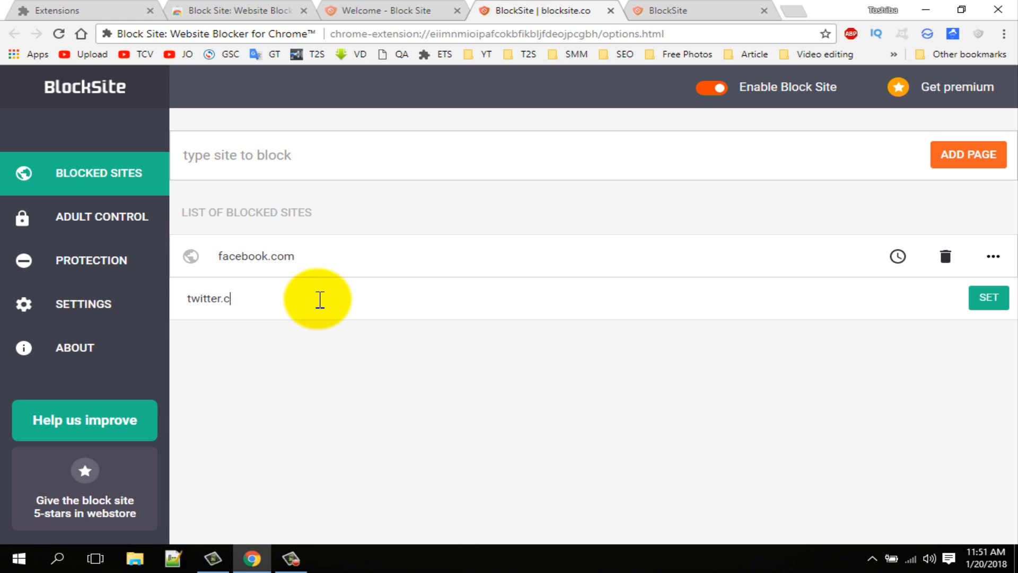
type("om")
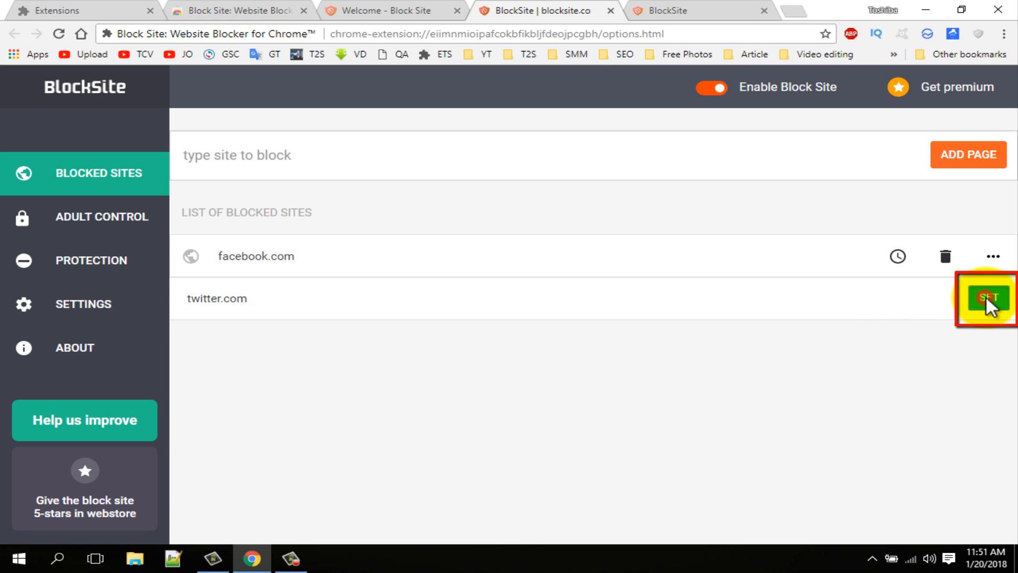
left_click(987, 298)
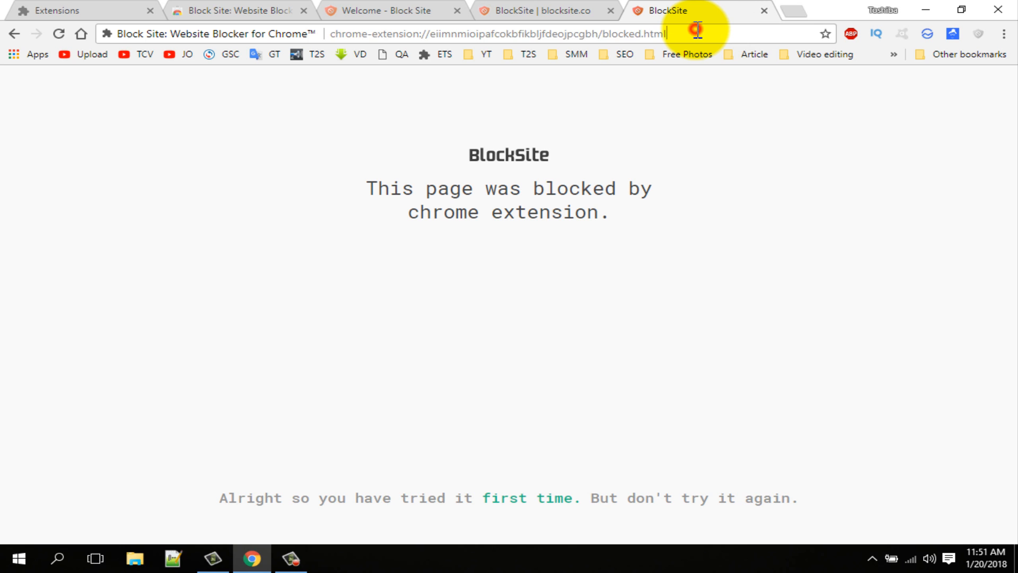
type("free.facebook.com")
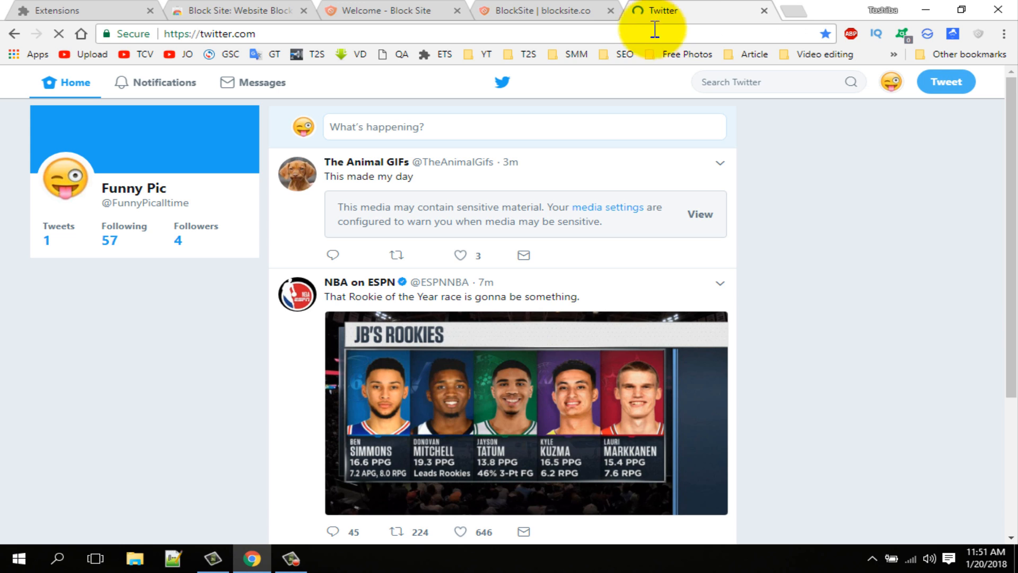
left_click(542, 11)
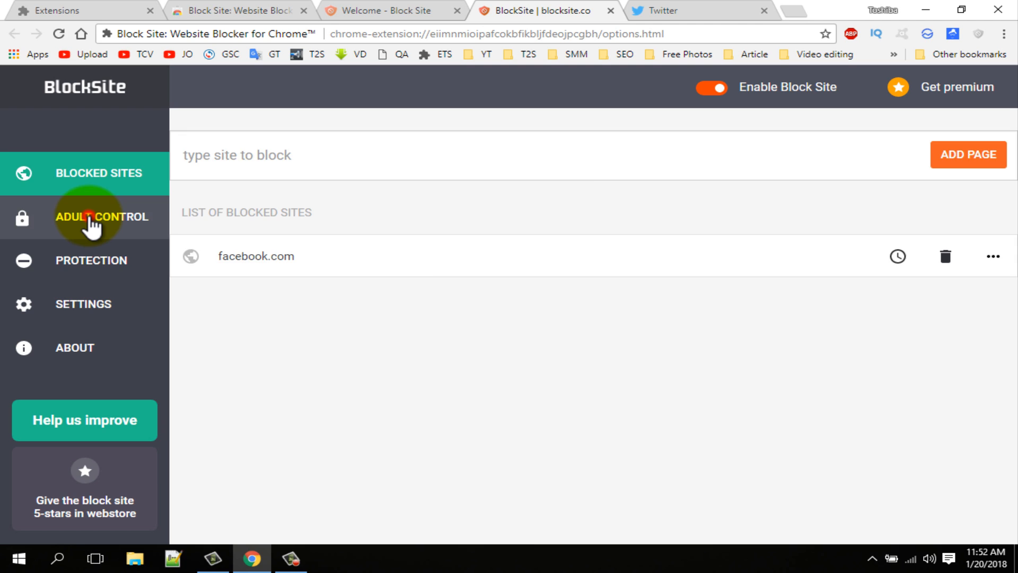
Turn on Adult related blocking and the Custom list in Adult Control.
left_click(102, 217)
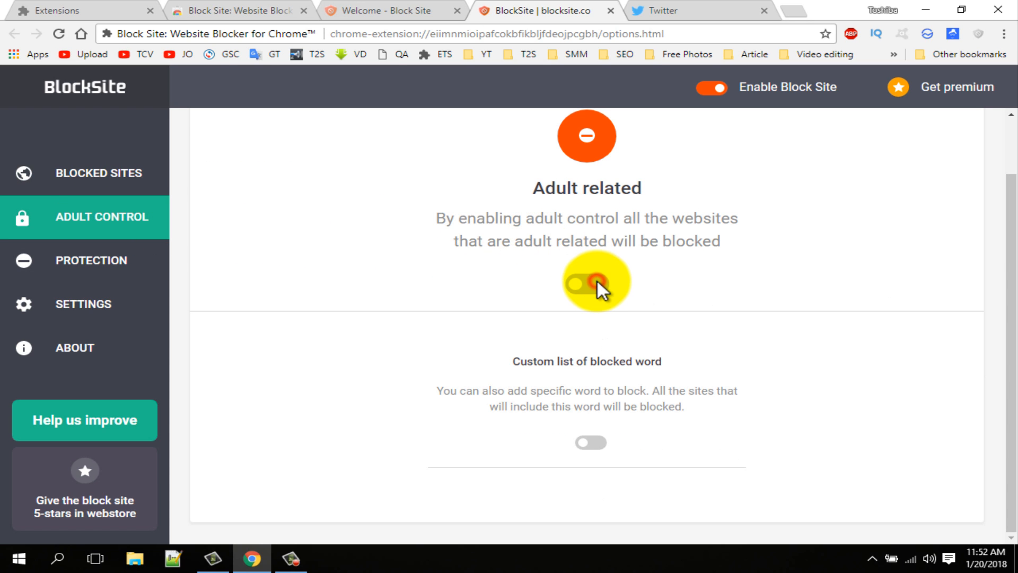
left_click(585, 281)
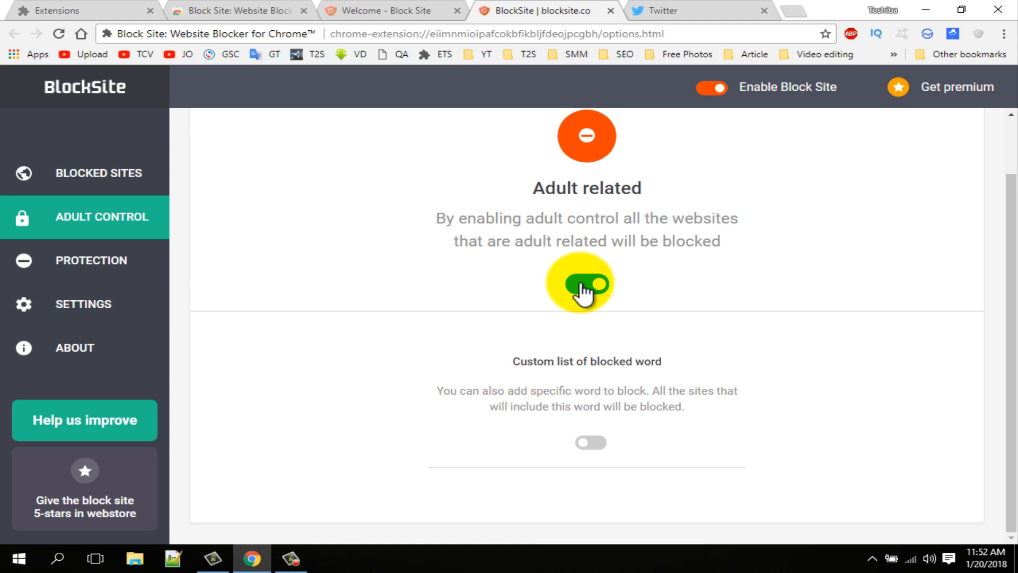
left_click(585, 283)
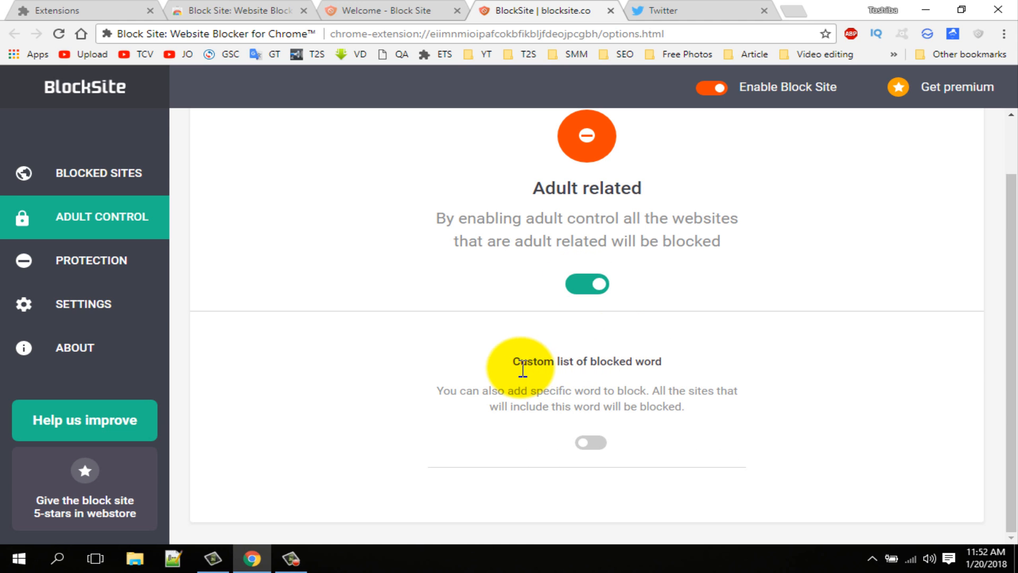
mouse_move(636, 379)
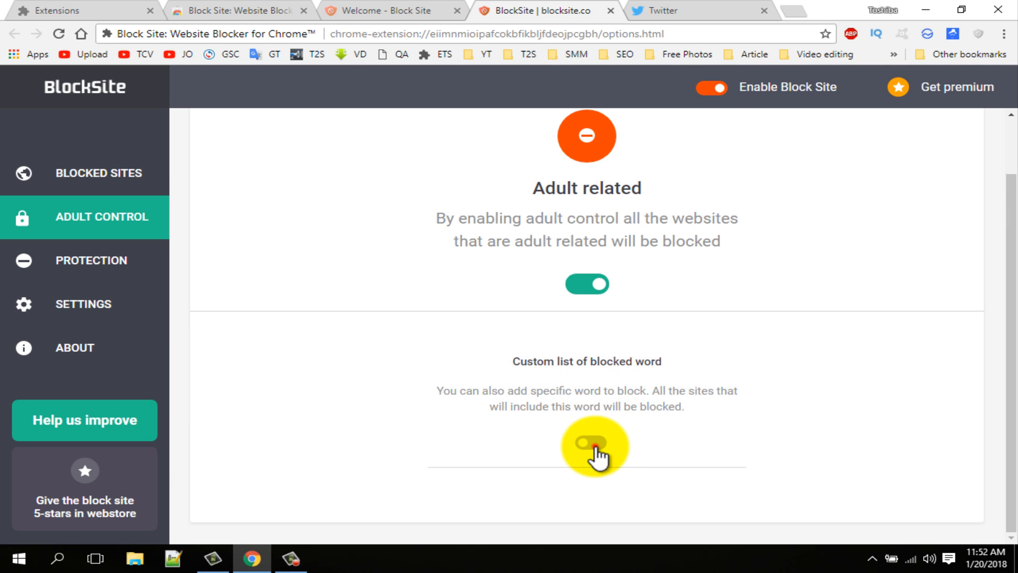
left_click(585, 445)
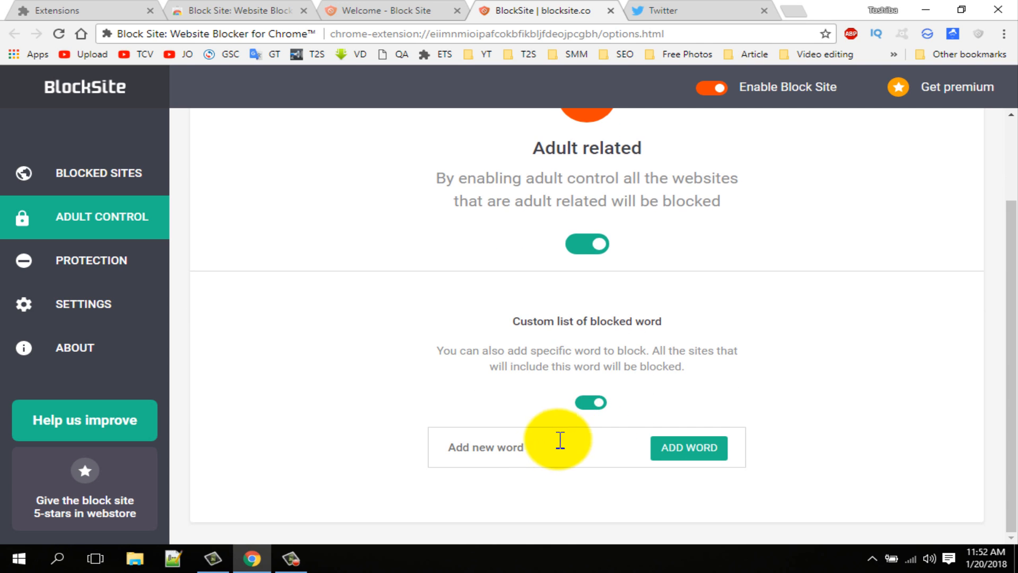
Block the word 'sex' with a twitter.com redirect, and also block 'porn'.
left_click(494, 448)
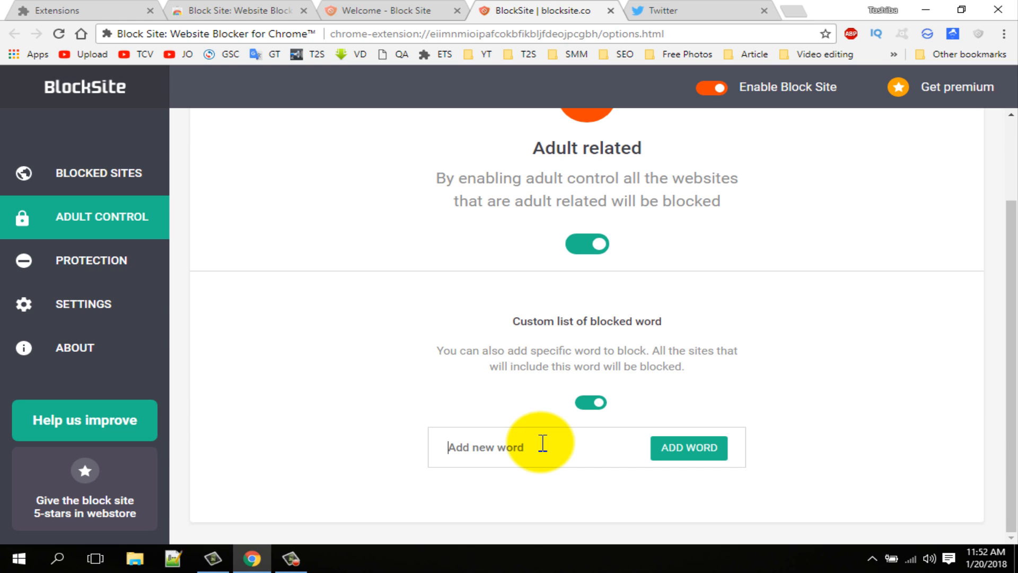
type("sex")
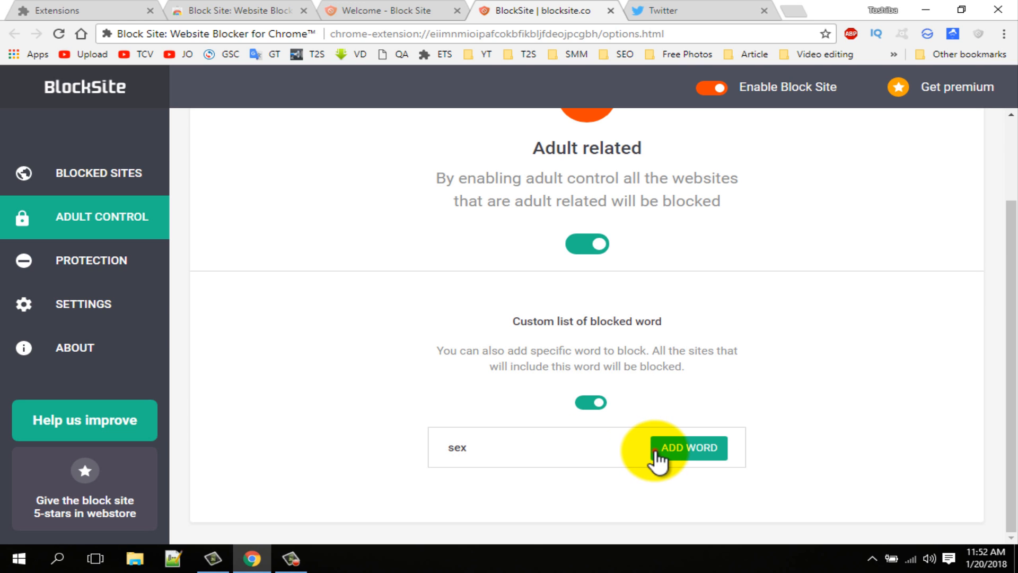
left_click(689, 448)
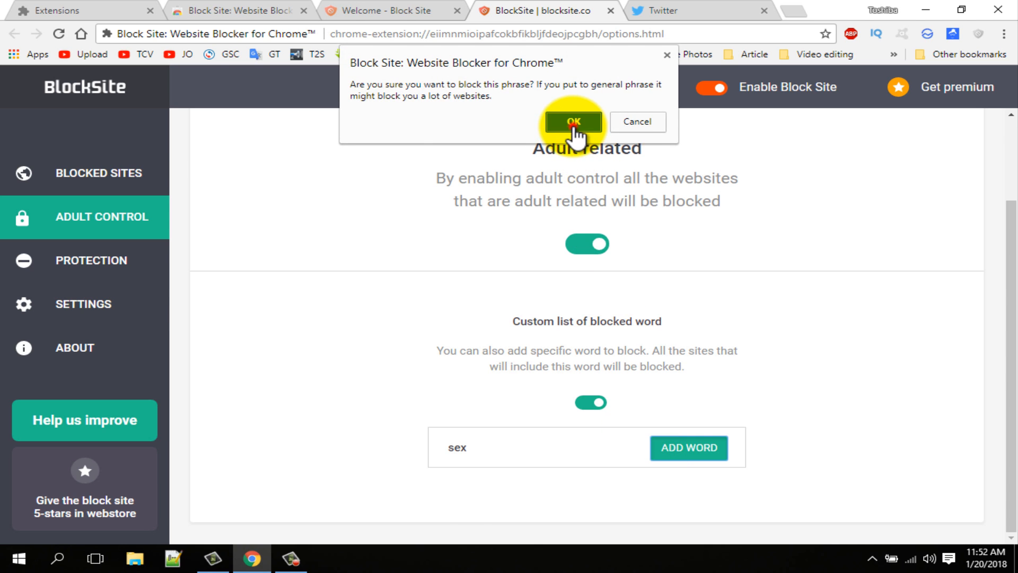
left_click(572, 122)
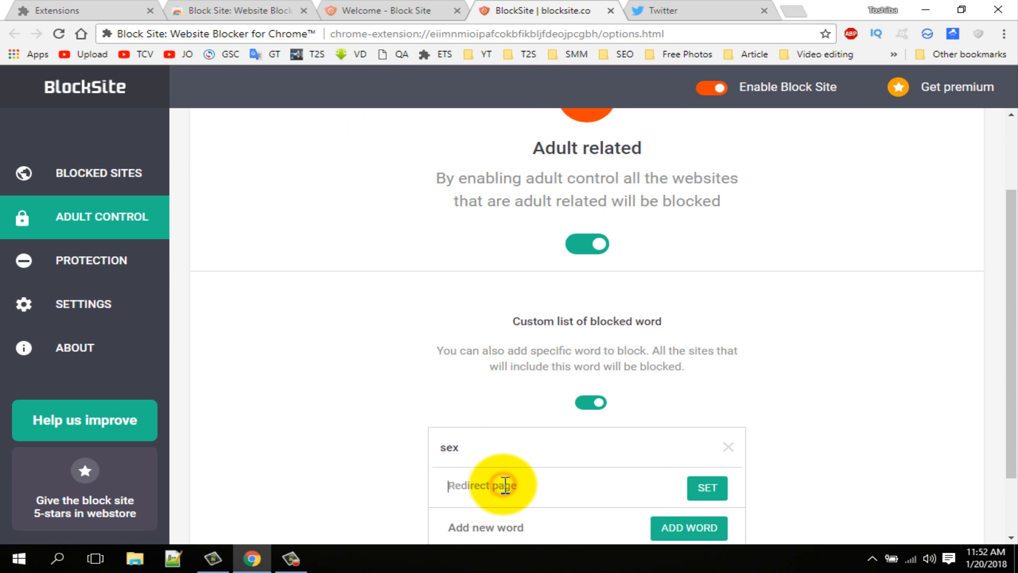
type("twitter.com")
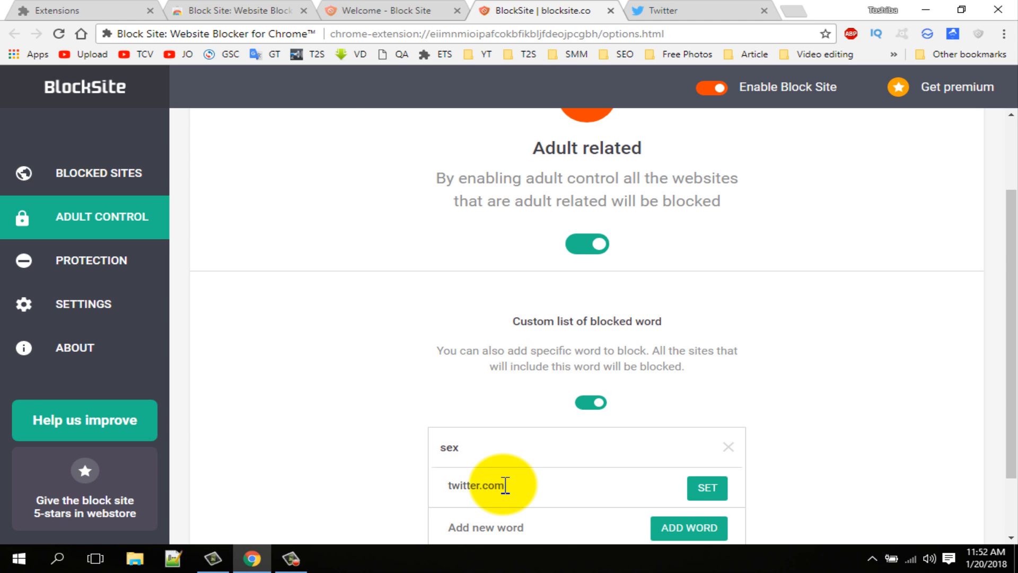
left_click(707, 487)
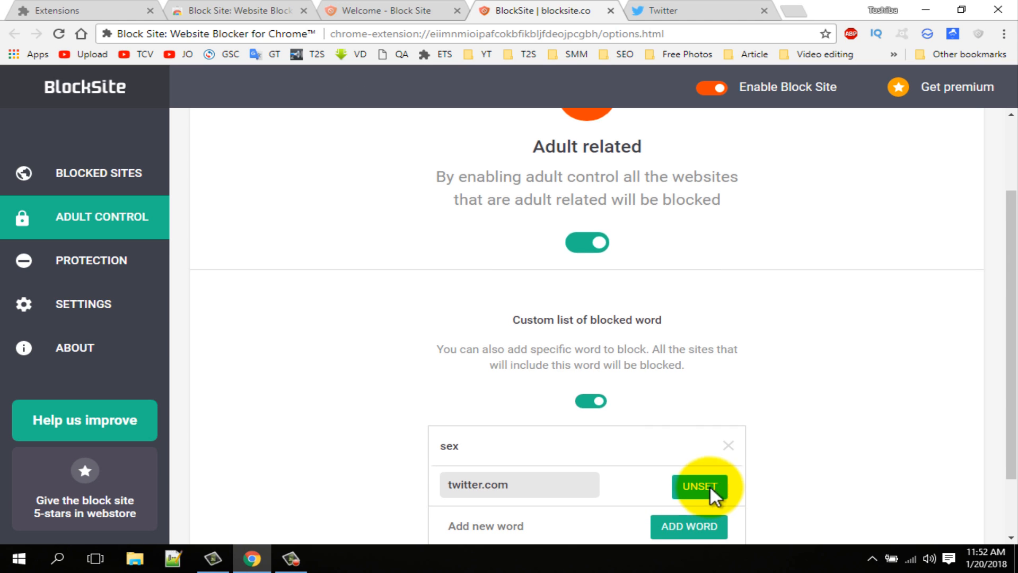
type("ad")
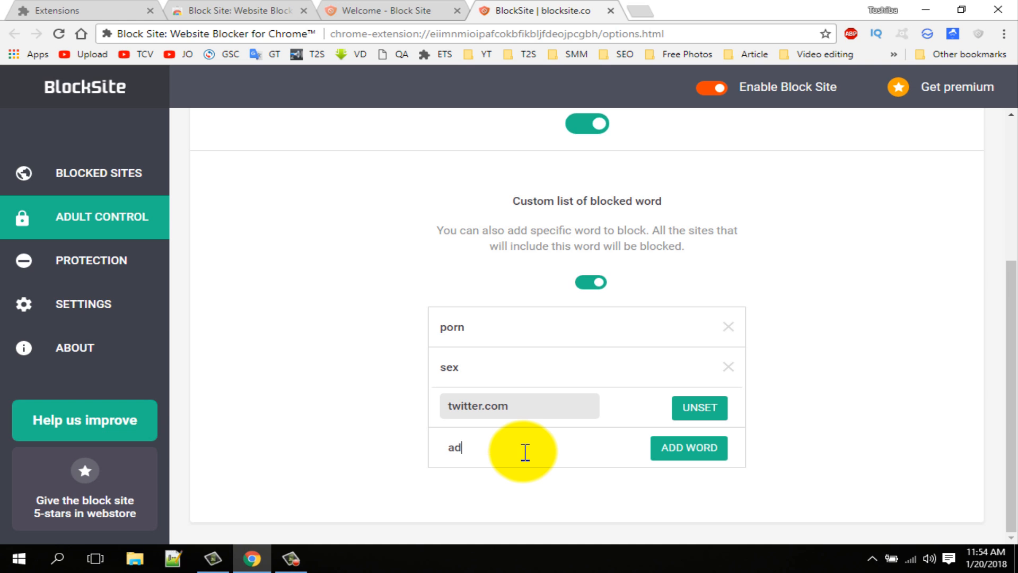
left_click(688, 448)
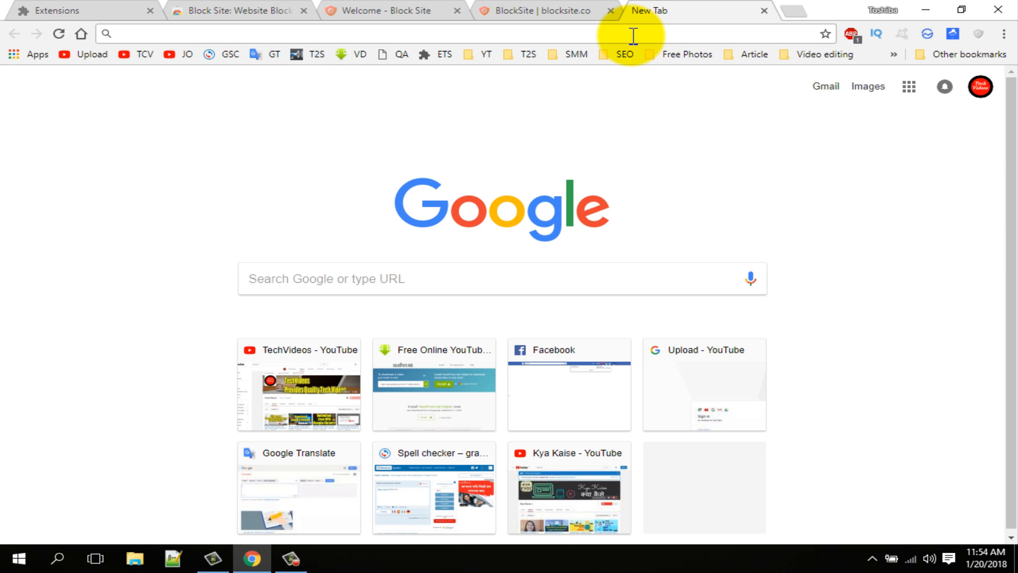
Enter 'adult' in the new tab to confirm it lands on Twitter, then return to BlockSite settings.
type("adult")
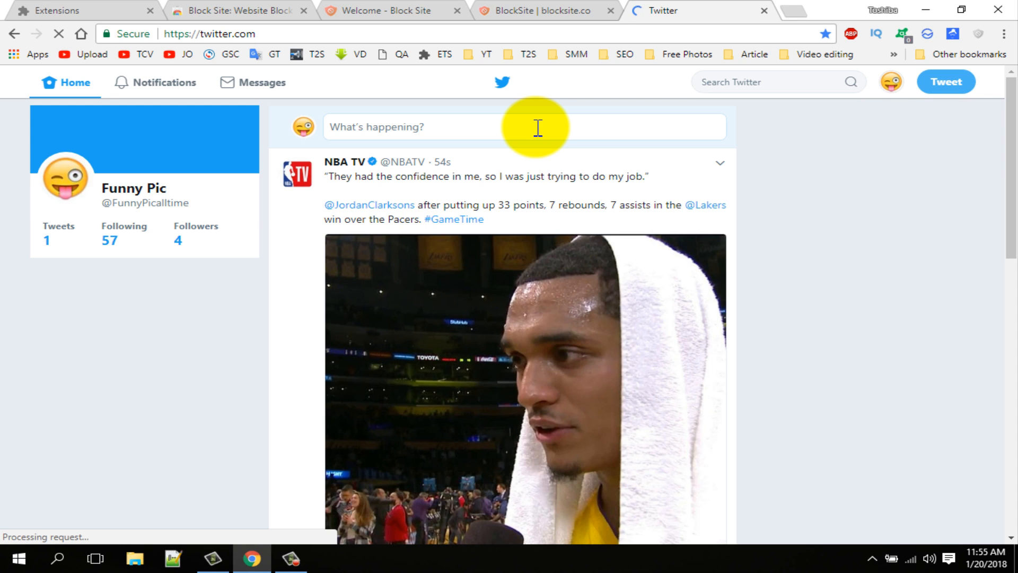
mouse_move(552, 83)
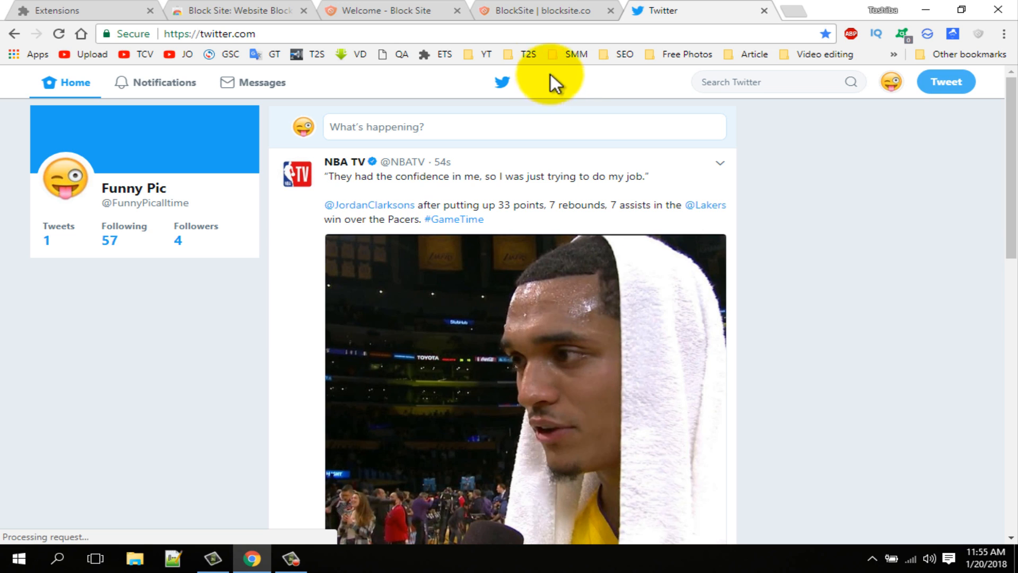
mouse_move(543, 10)
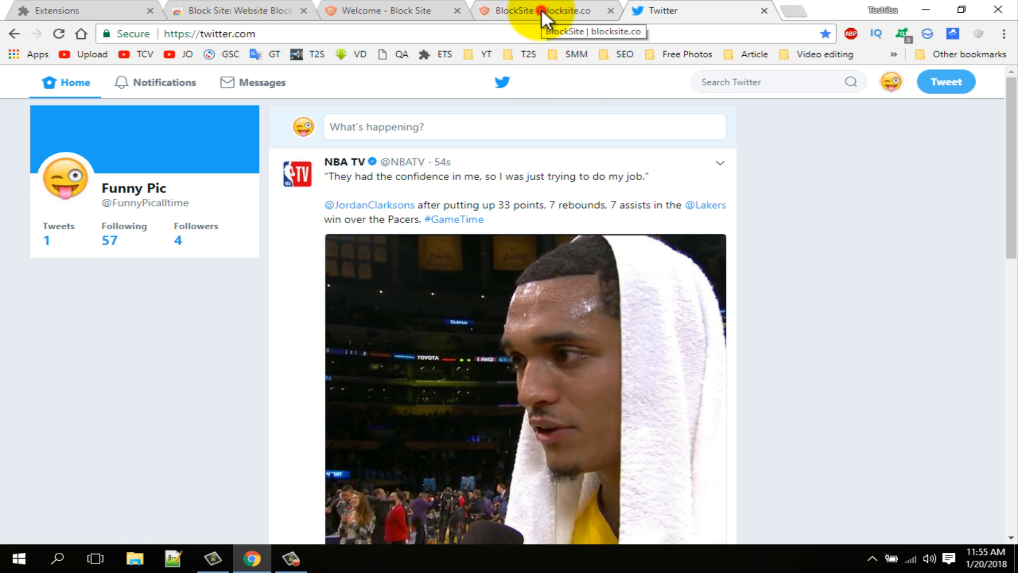
left_click(540, 10)
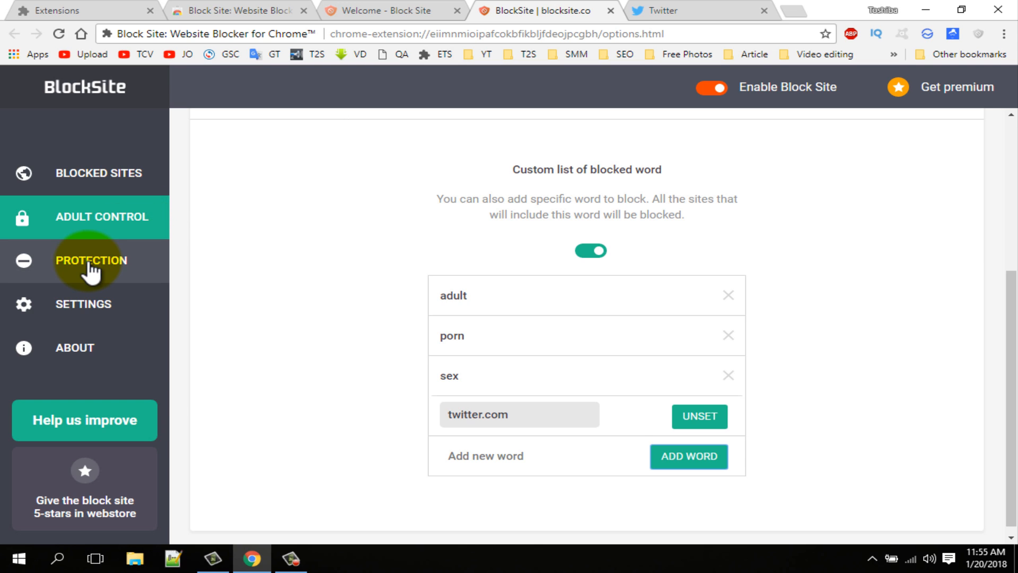
Under BlockSite's Protection section, enter a password and save it with Set Password.
left_click(90, 260)
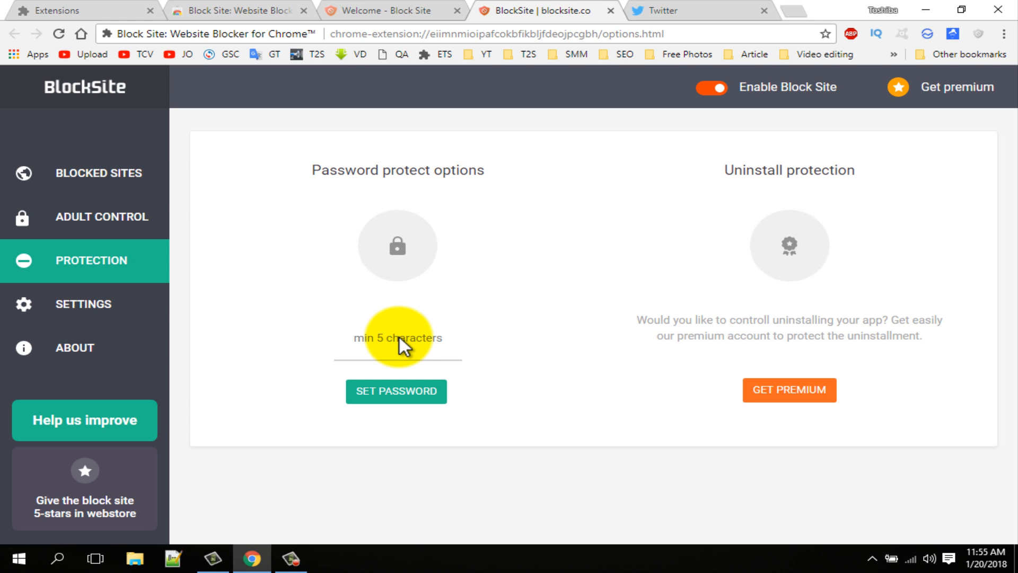
left_click(398, 337)
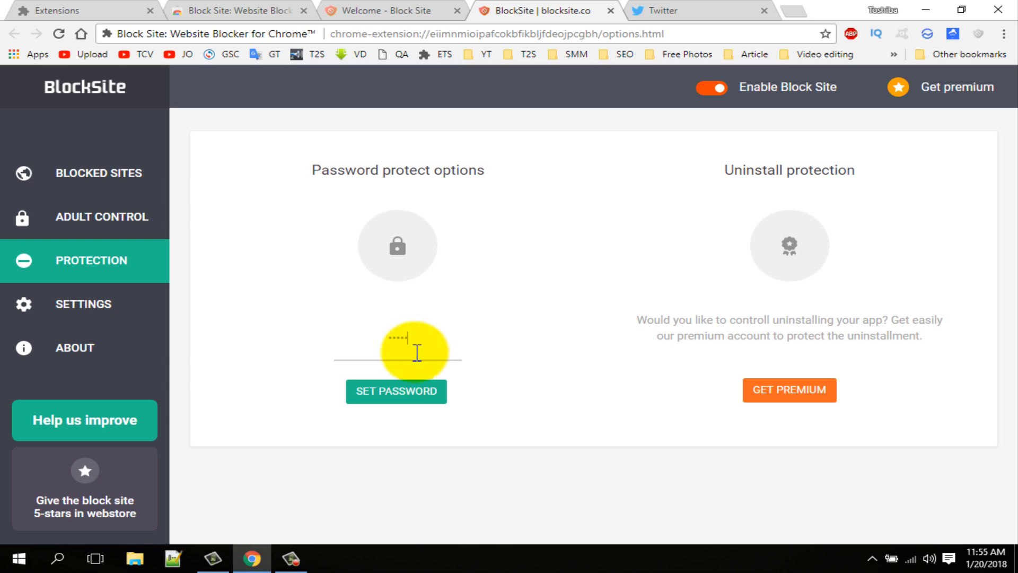
left_click(396, 391)
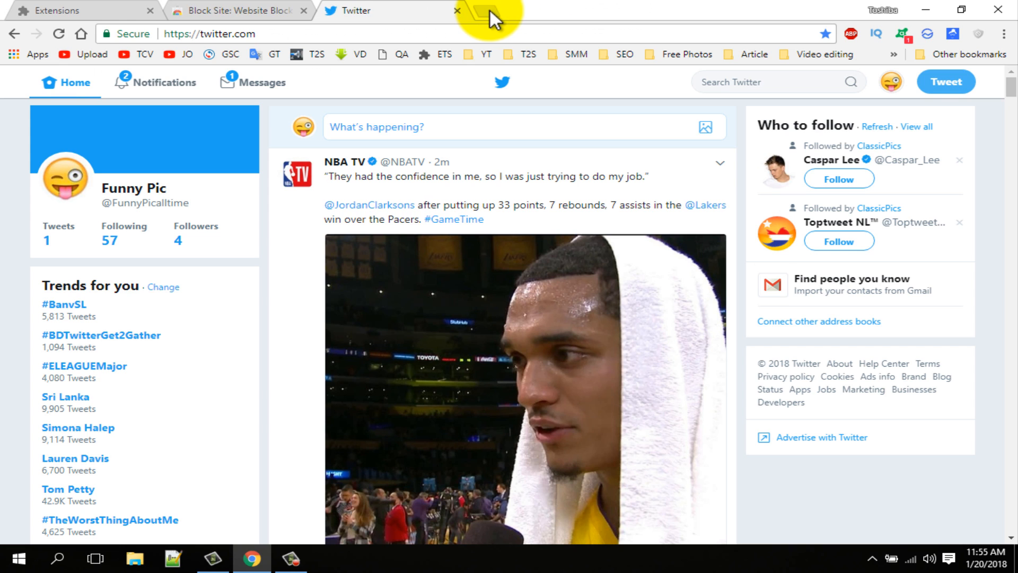
In a new tab, open BlockSite Options from the toolbar icon's right-click menu.
left_click(484, 10)
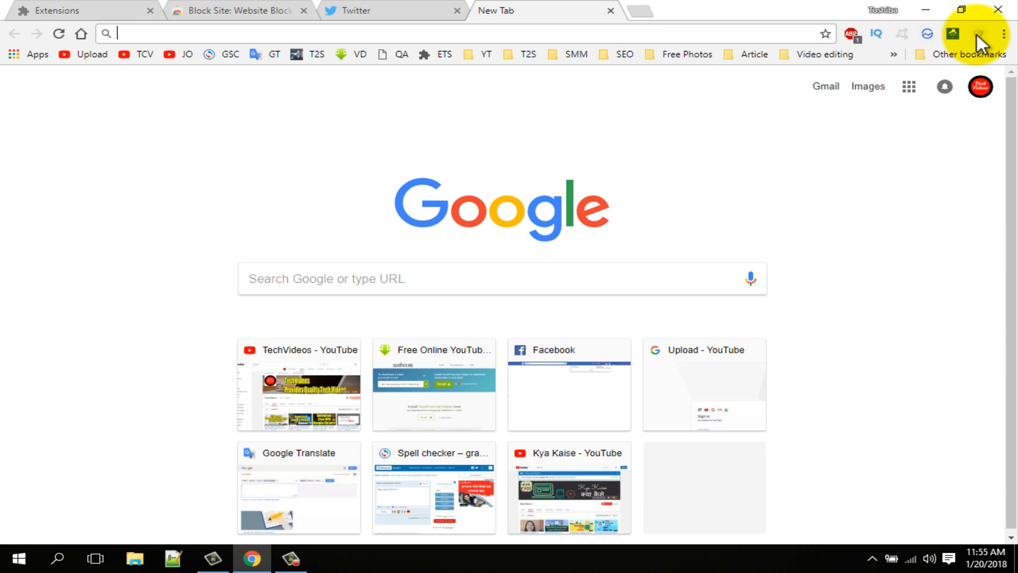
right_click(979, 34)
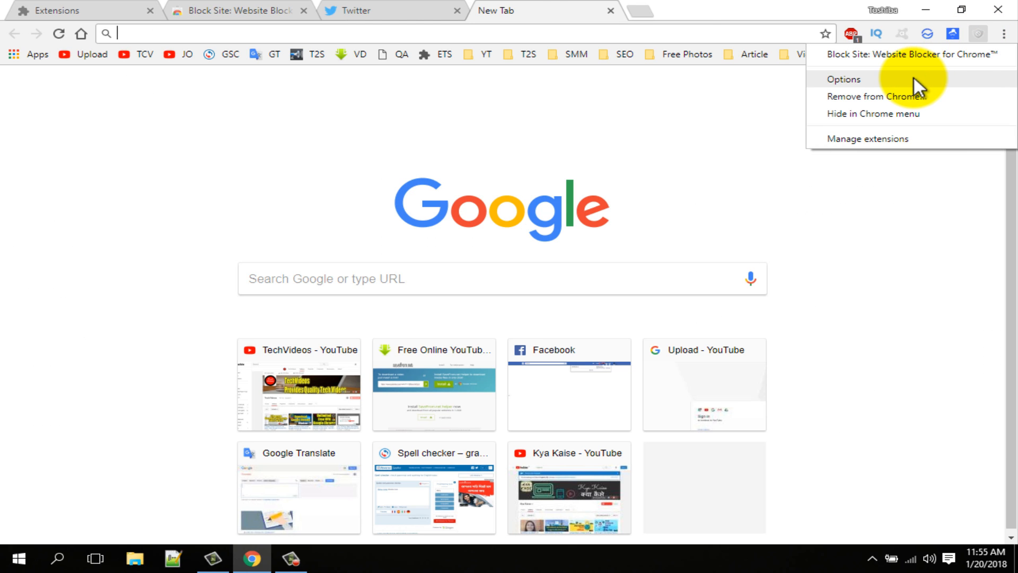
left_click(844, 79)
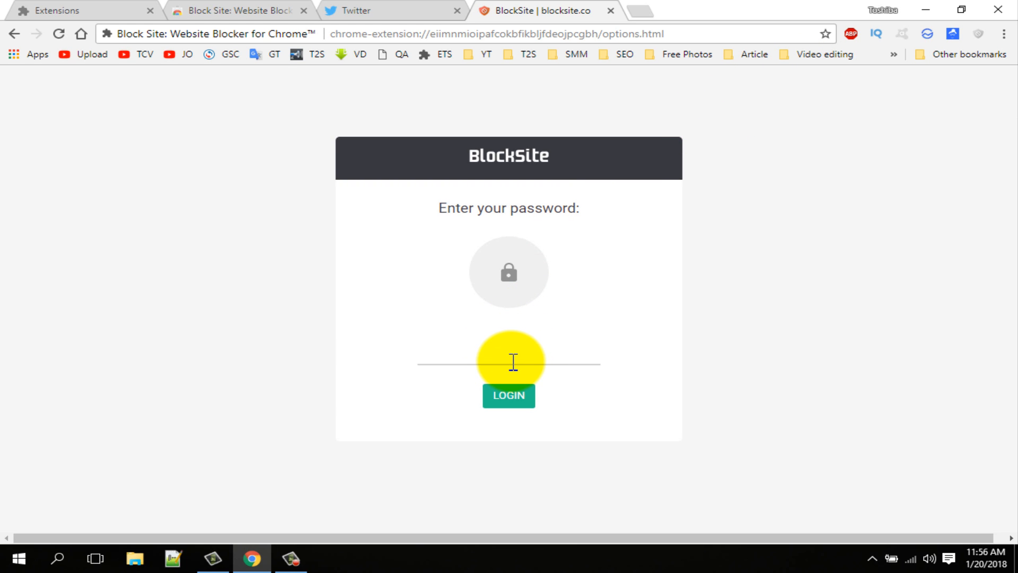
Enter the protection password and log in to unlock the options.
type("•")
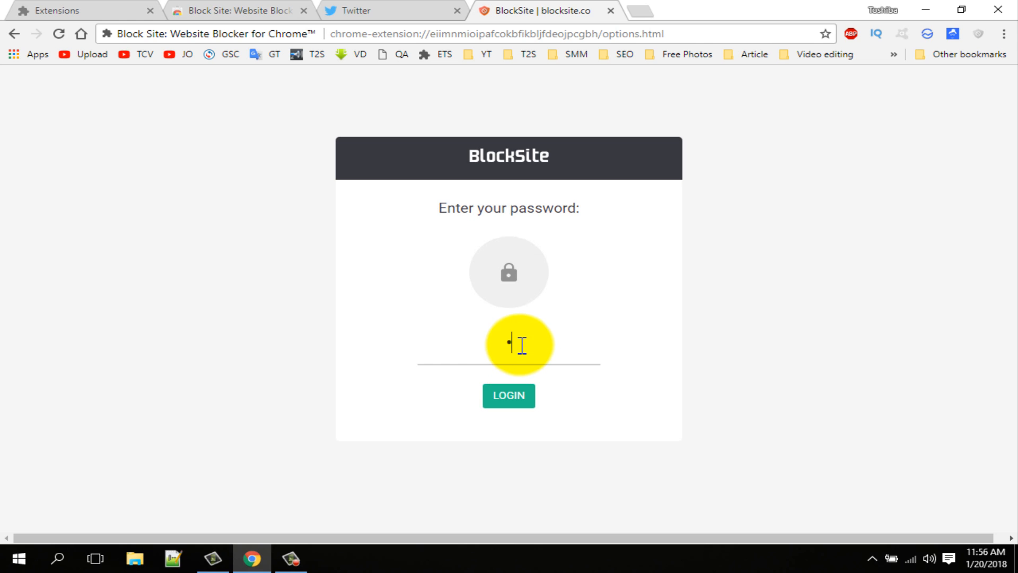
type("••")
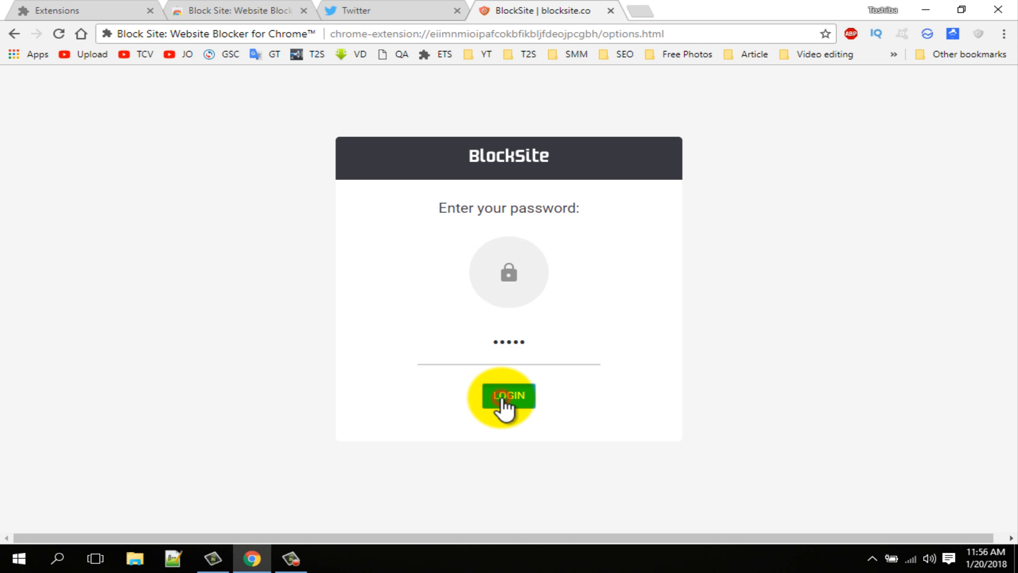
left_click(509, 396)
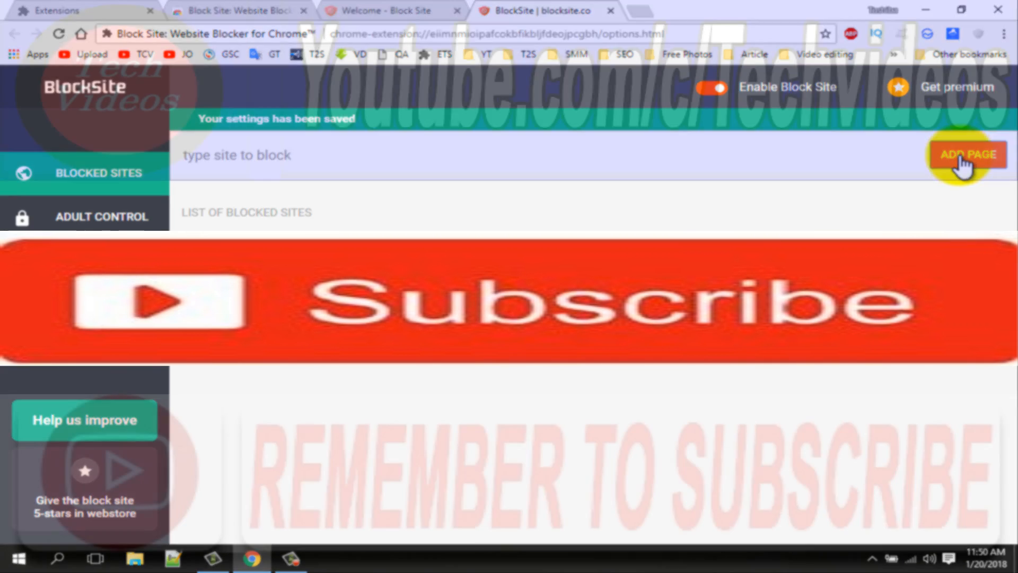